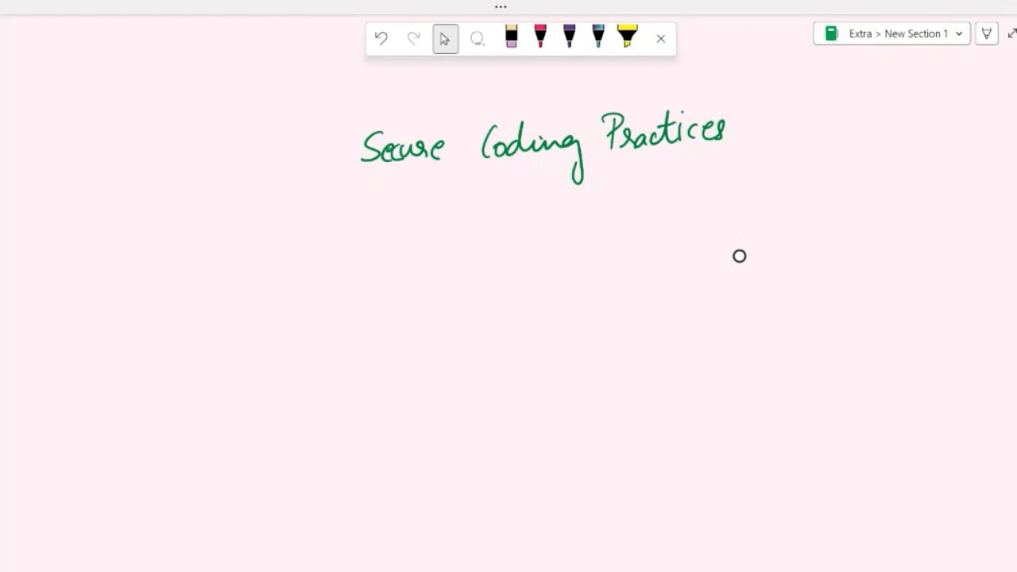
- Underline the green title in pink and write 'rules' beneath it
drag(350, 178, 703, 157)
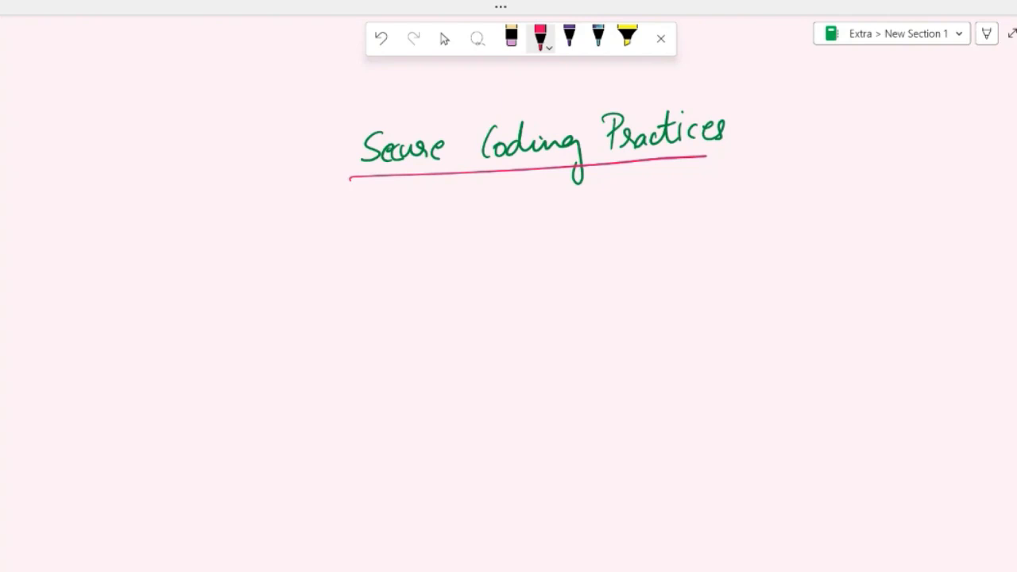
drag(449, 202, 513, 195)
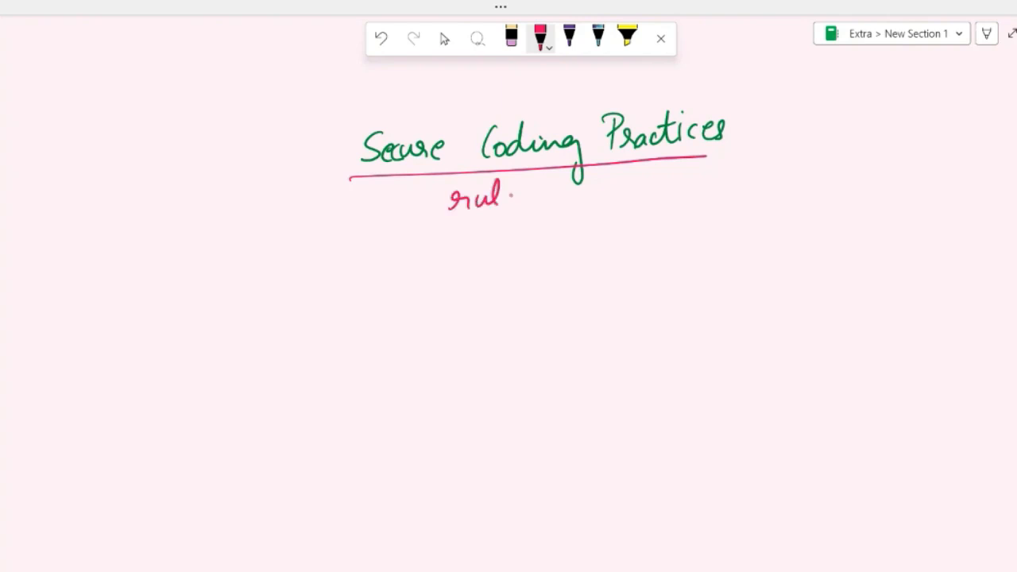
drag(493, 194, 533, 198)
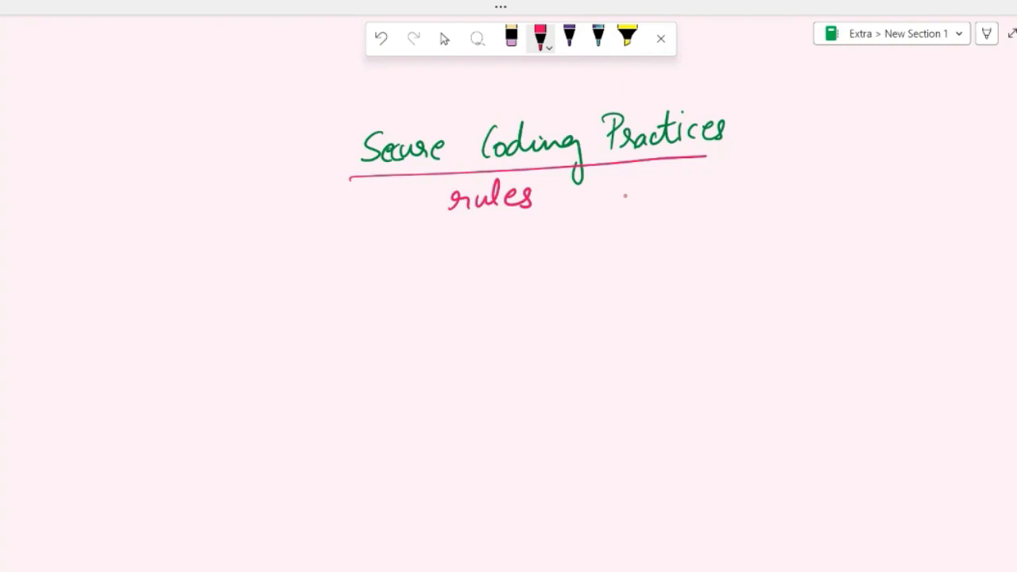
- Add 'vuln↓' and 'access breaches' notes, then begin orange point 1 on the left
drag(624, 187, 711, 179)
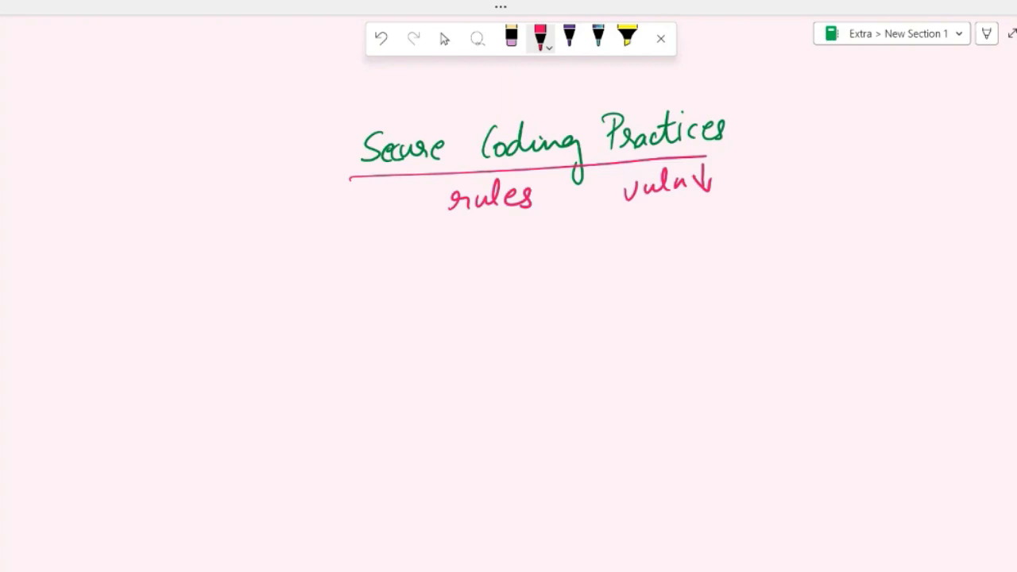
drag(750, 167, 794, 186)
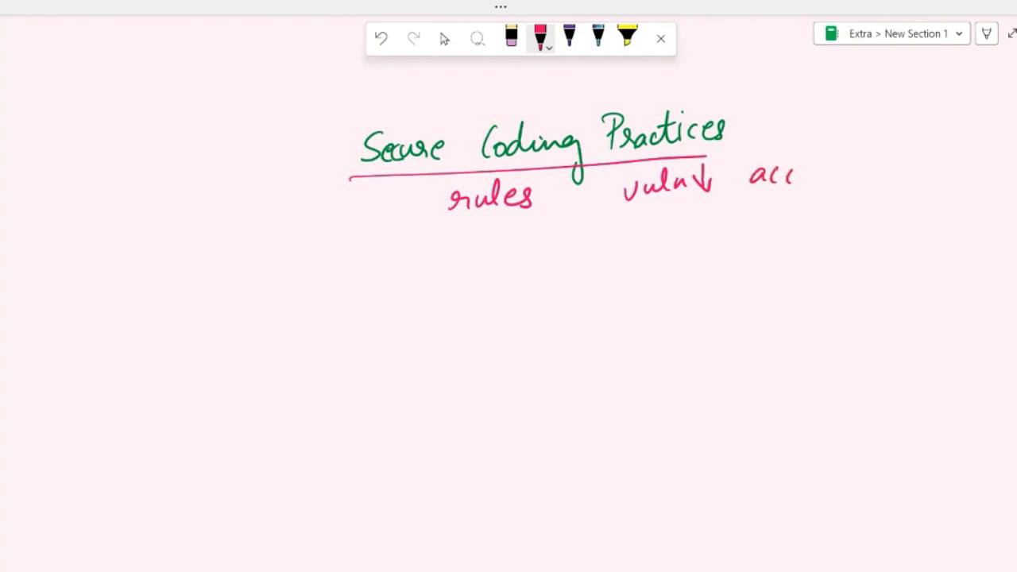
drag(774, 171, 834, 175)
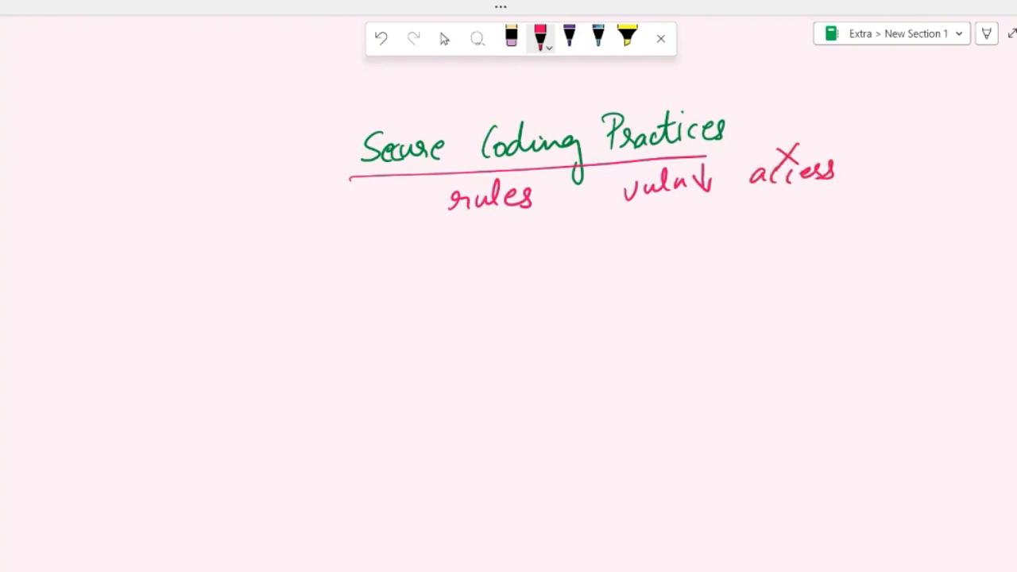
drag(755, 218, 826, 218)
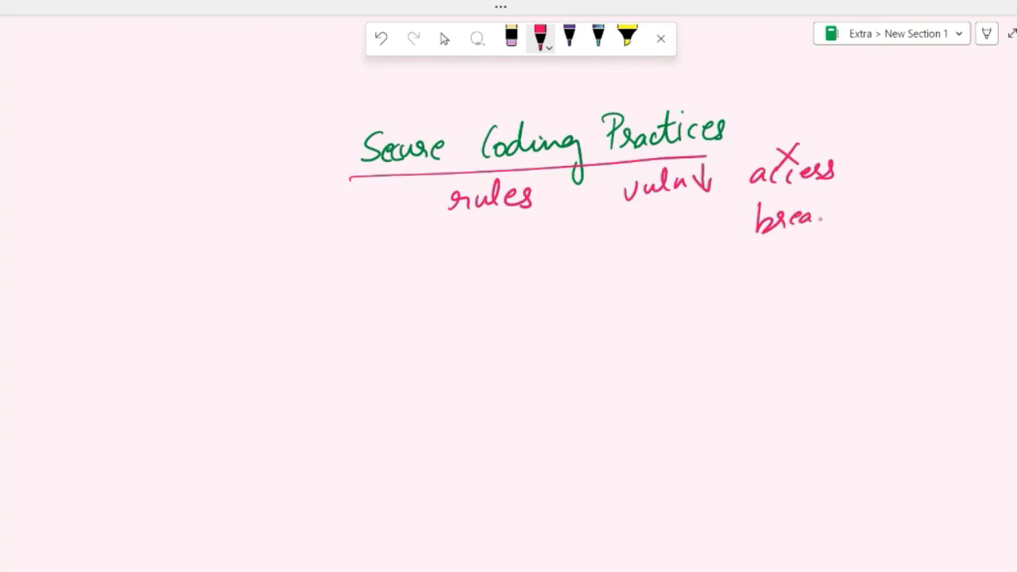
drag(826, 218, 870, 215)
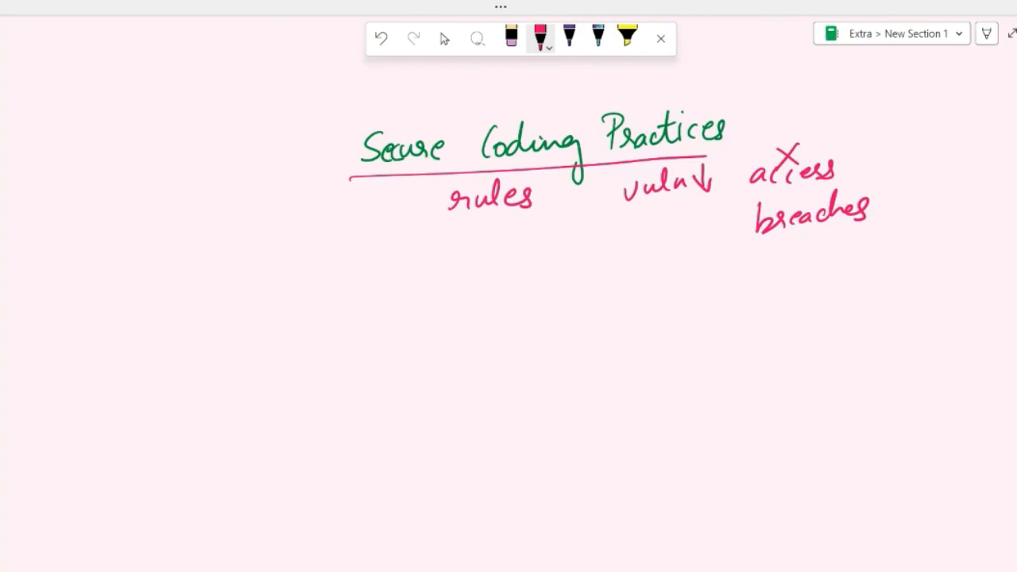
drag(119, 286, 202, 302)
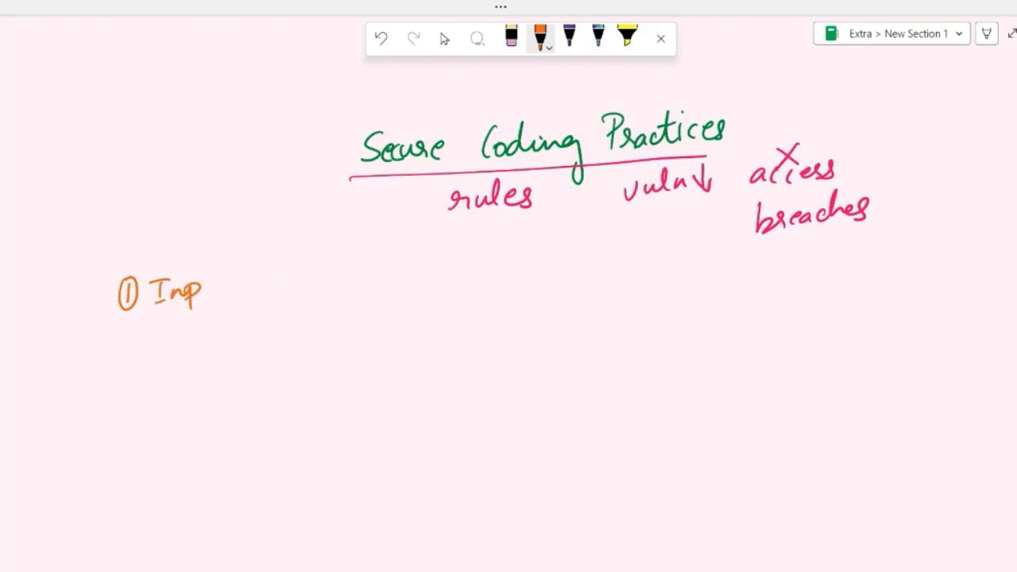
- Write 'Input validation' after the circled 1, with 'verify', 'safe' and 'valid' below
drag(207, 286, 381, 274)
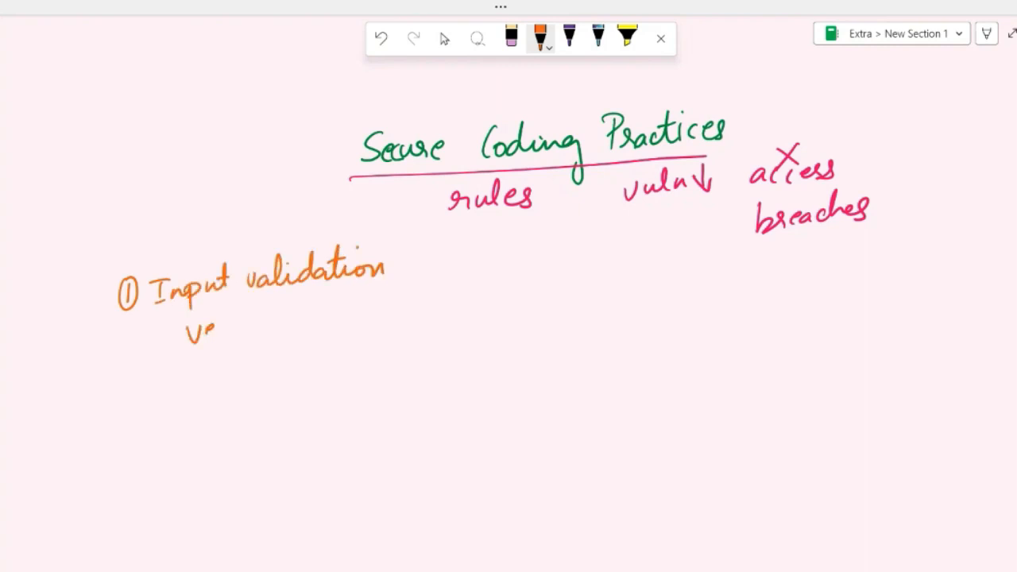
drag(215, 329, 274, 330)
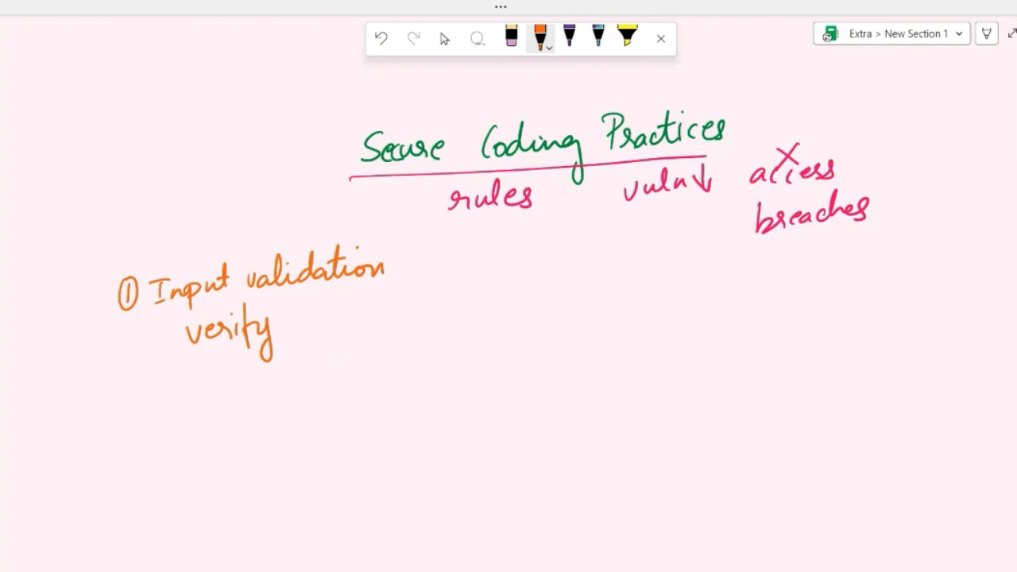
drag(318, 325, 350, 302)
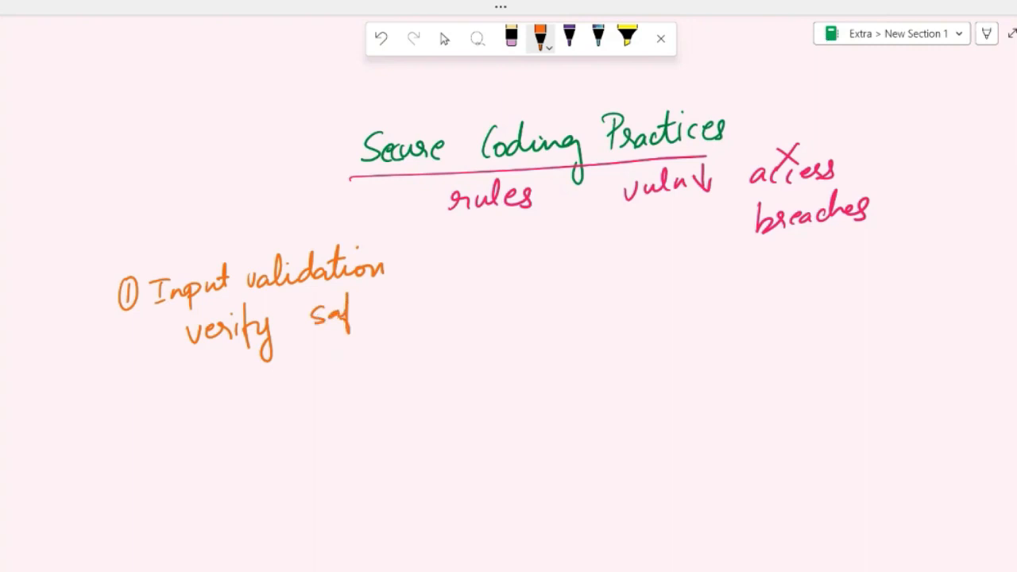
drag(350, 310, 330, 349)
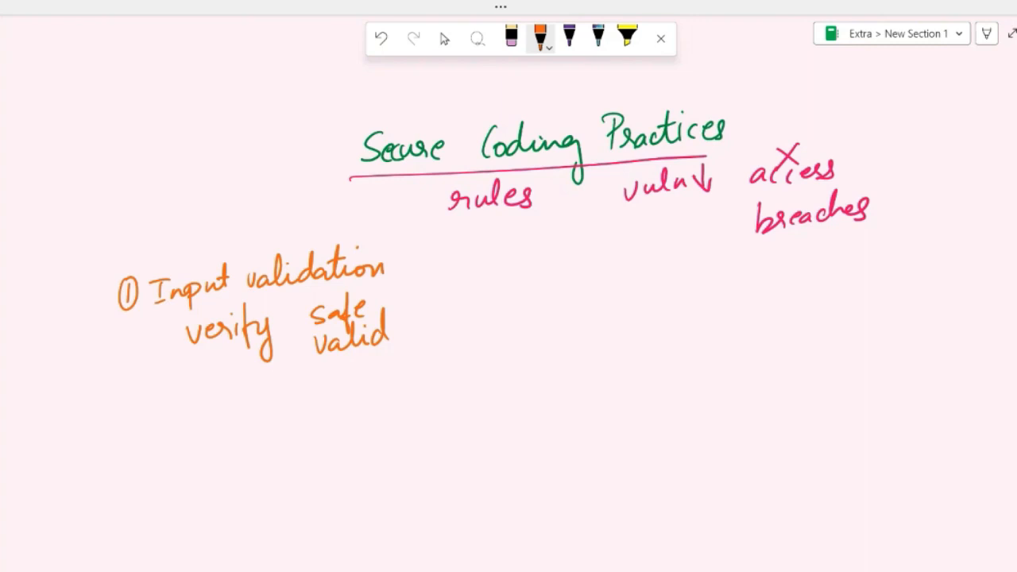
drag(202, 390, 202, 449)
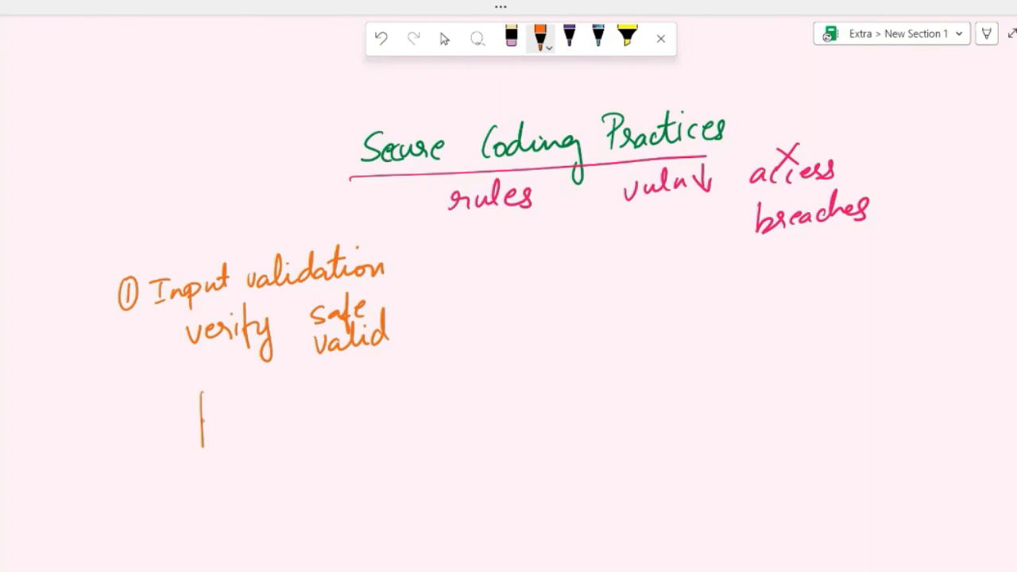
- Sketch an input form with an age field and note the range 1 to 150
drag(203, 386, 318, 473)
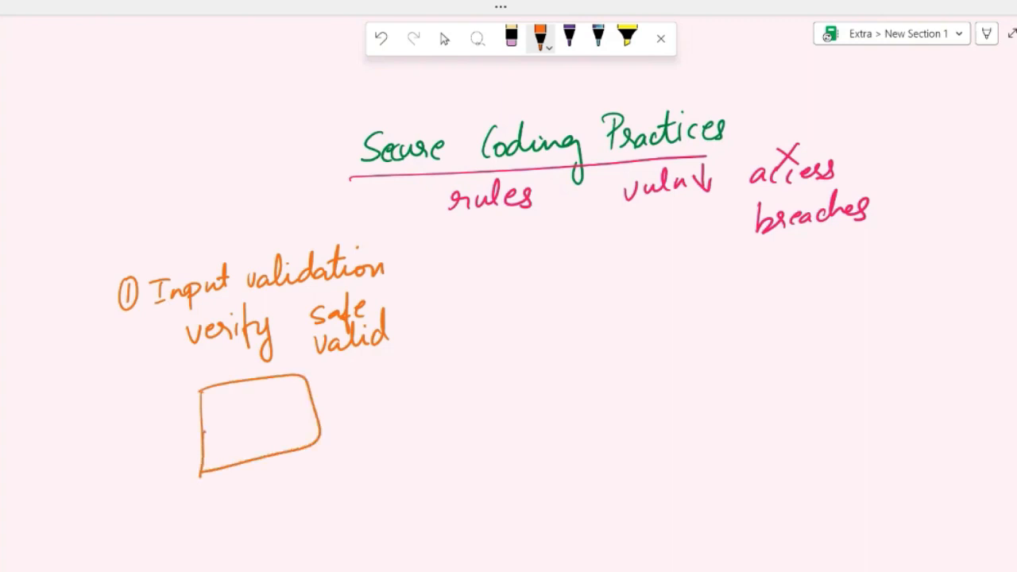
drag(227, 413, 270, 397)
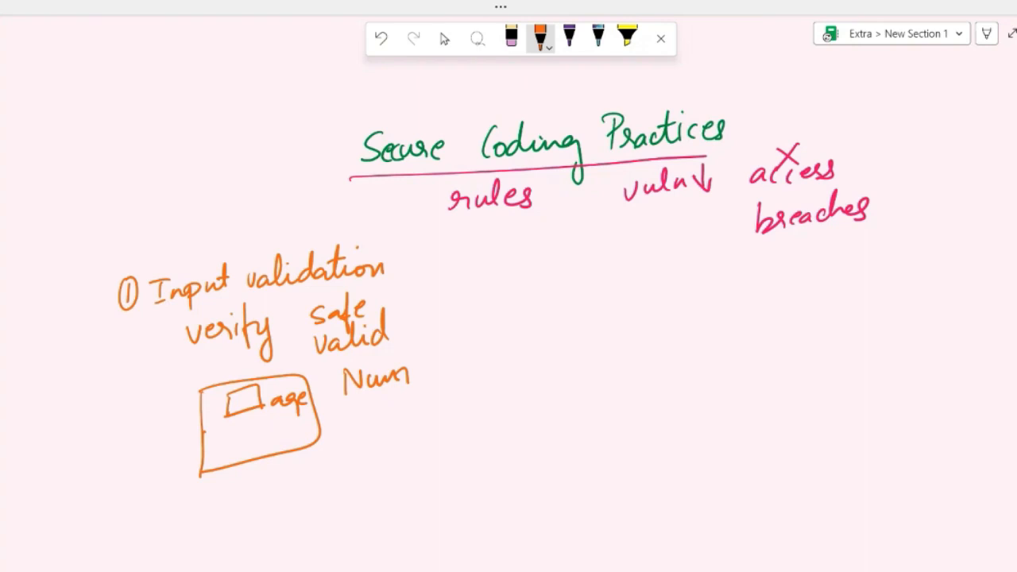
drag(353, 405, 409, 414)
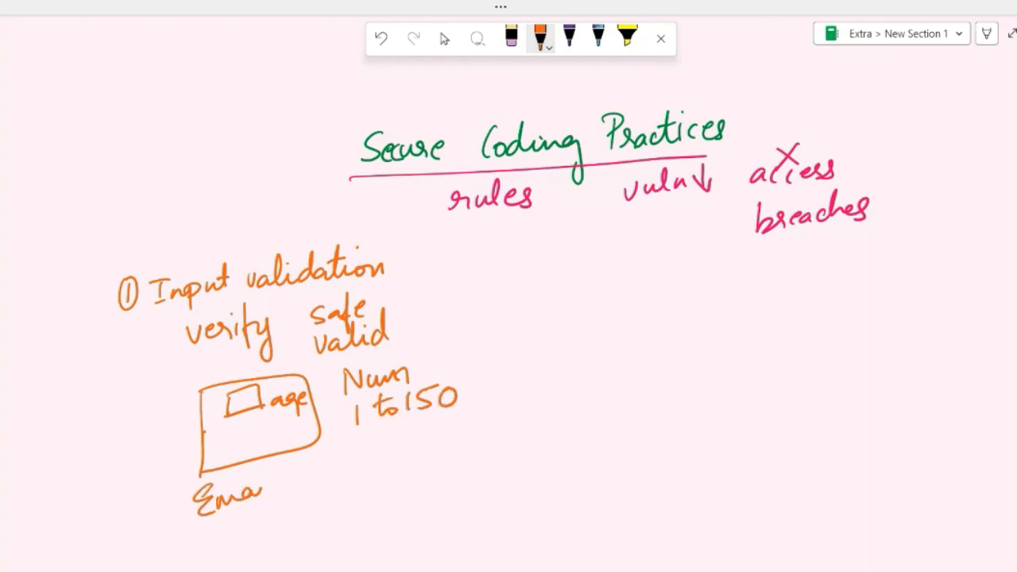
drag(254, 489, 278, 480)
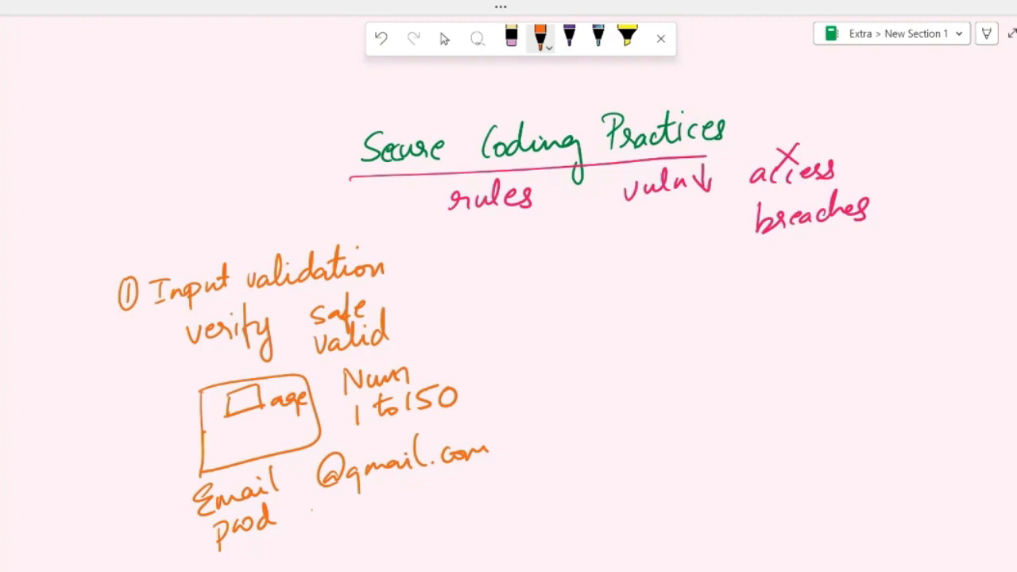
drag(306, 517, 365, 509)
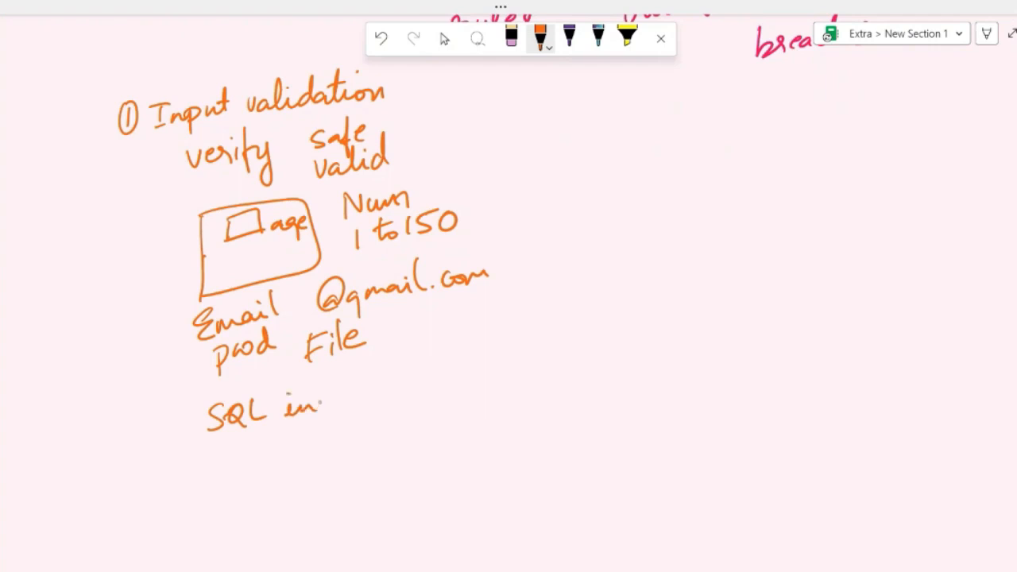
click(318, 409)
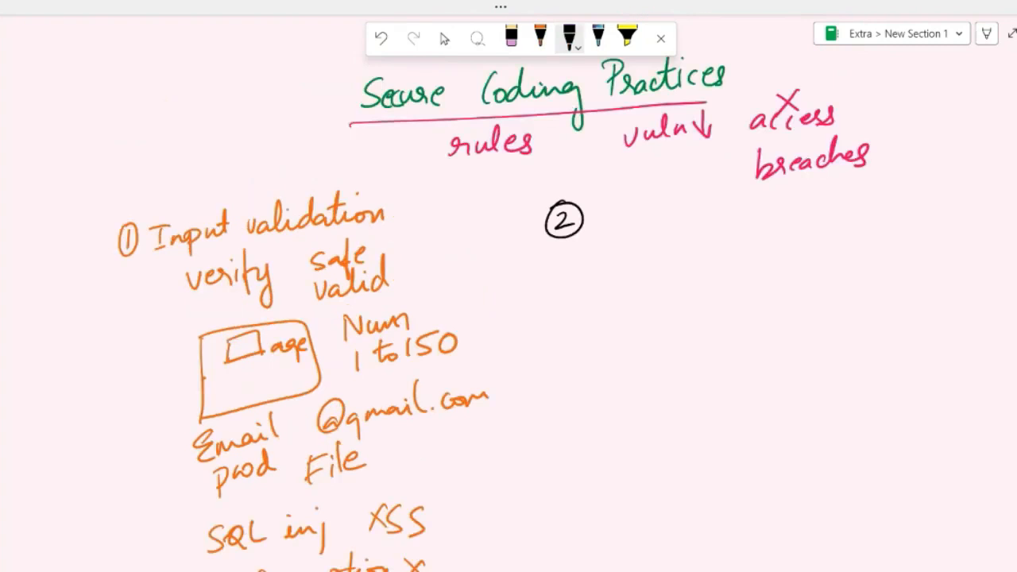
- Write 'Communication' after the circled 2, with 'confidential' and an encryption note below
text(Con)
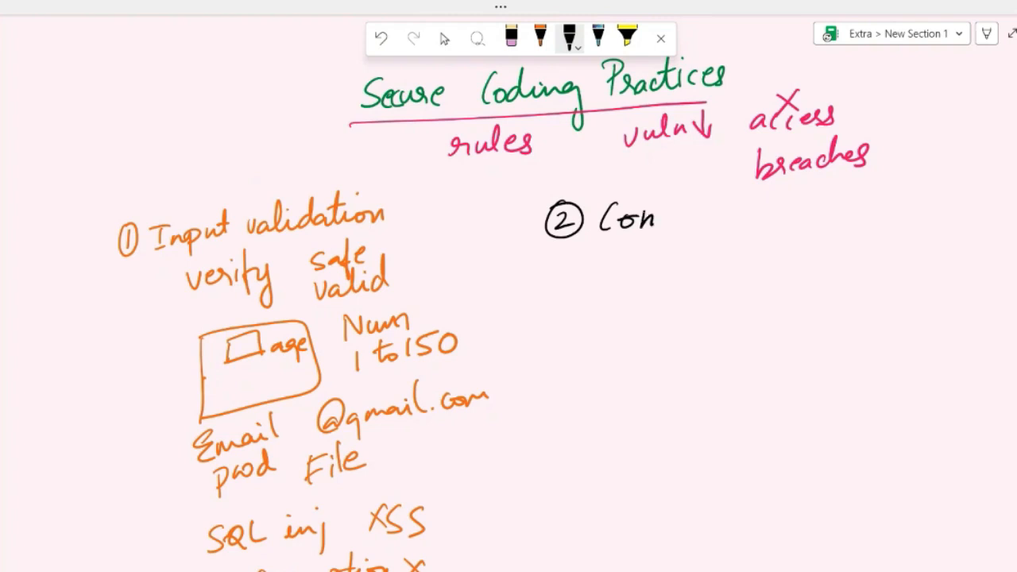
drag(659, 218, 719, 219)
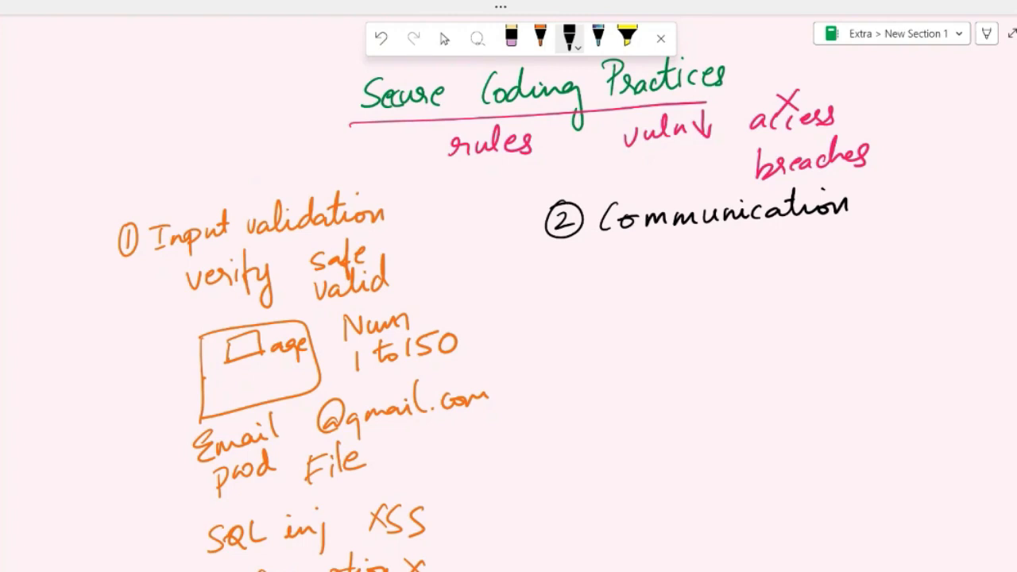
drag(658, 274, 707, 255)
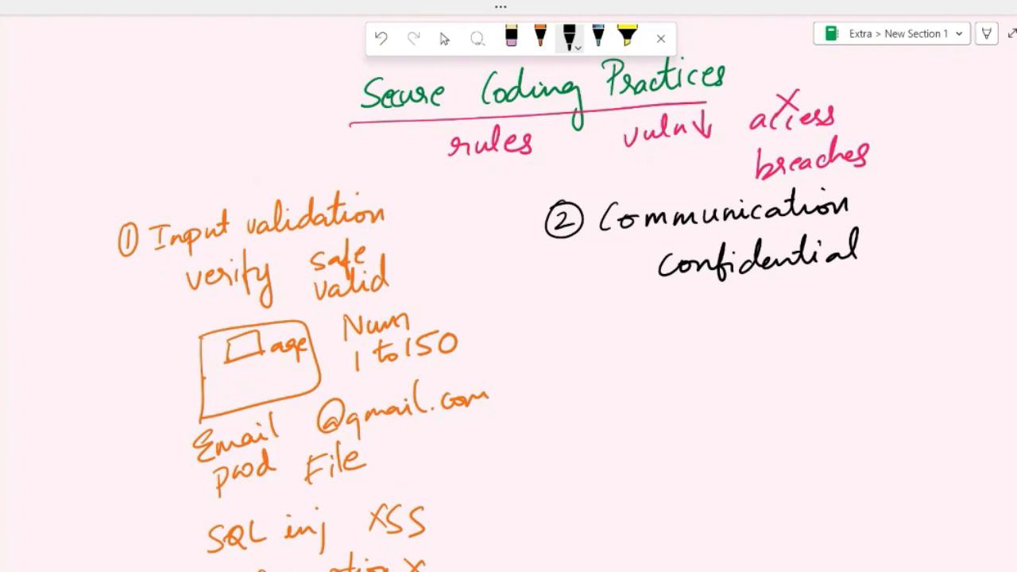
drag(592, 318, 683, 317)
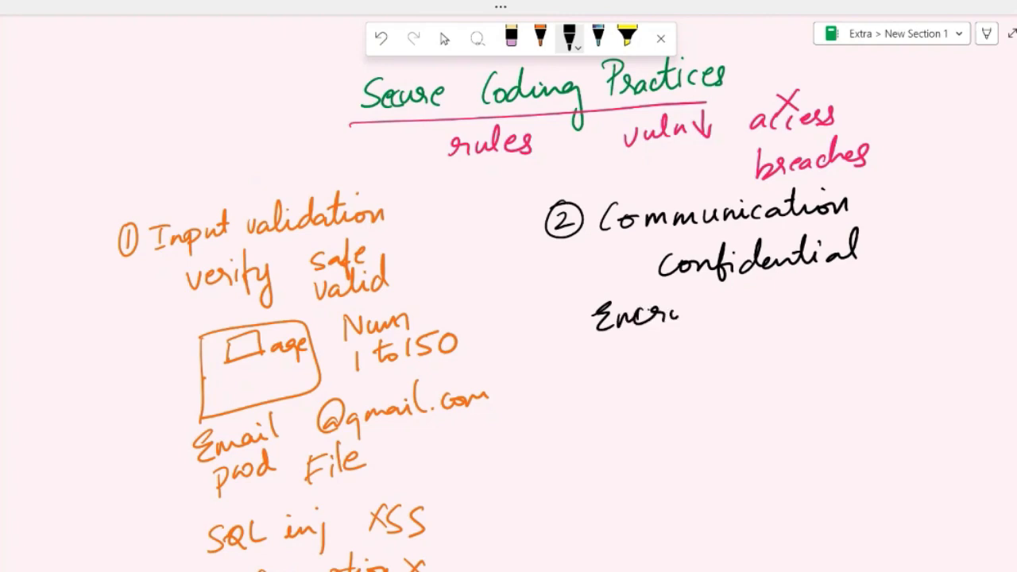
drag(651, 318, 727, 325)
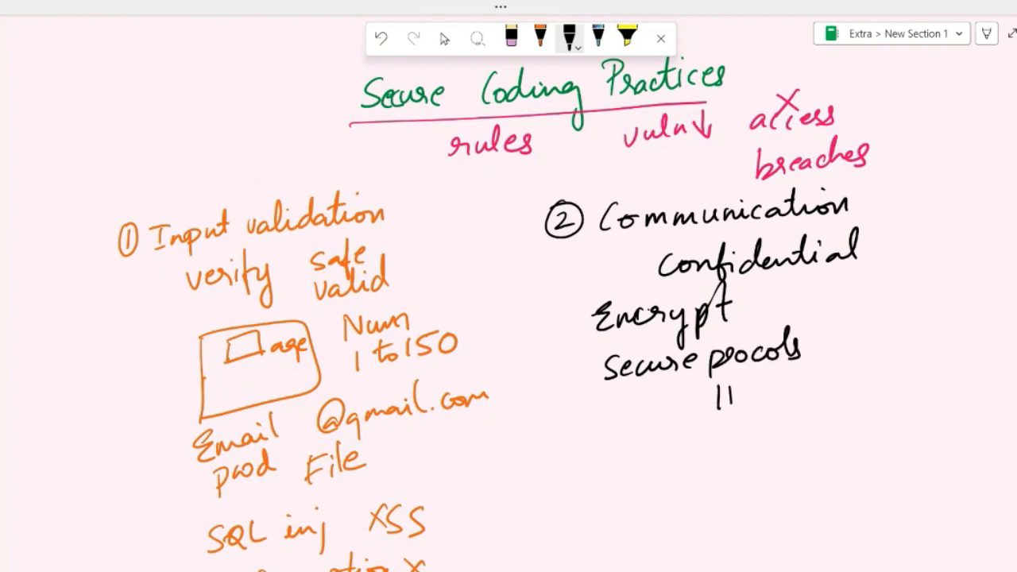
- Add 'HTTPS', 'SSL/TLS', 'Authentication' and two devices joined by a double arrow
text(HTTPS)
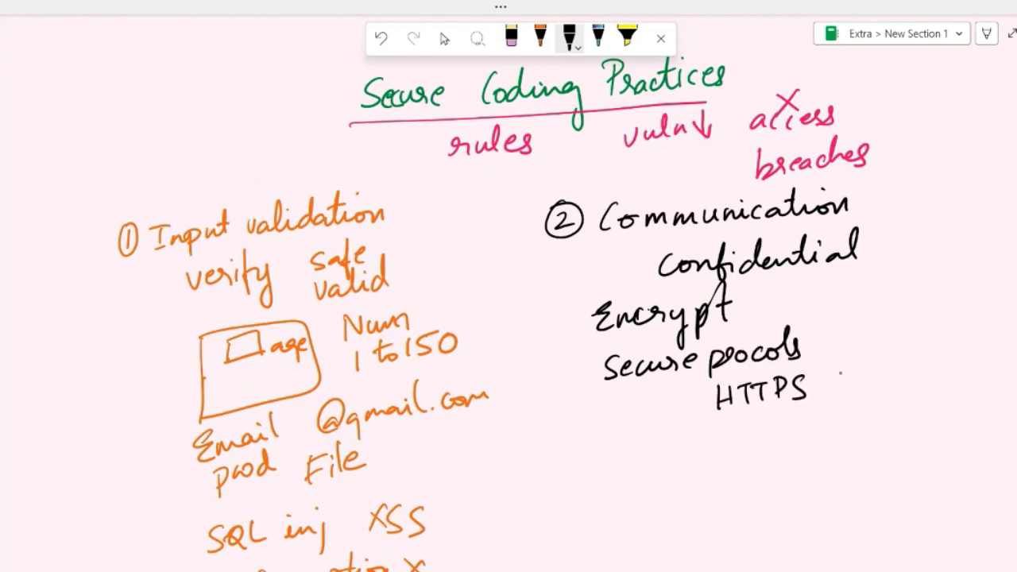
drag(838, 374, 957, 389)
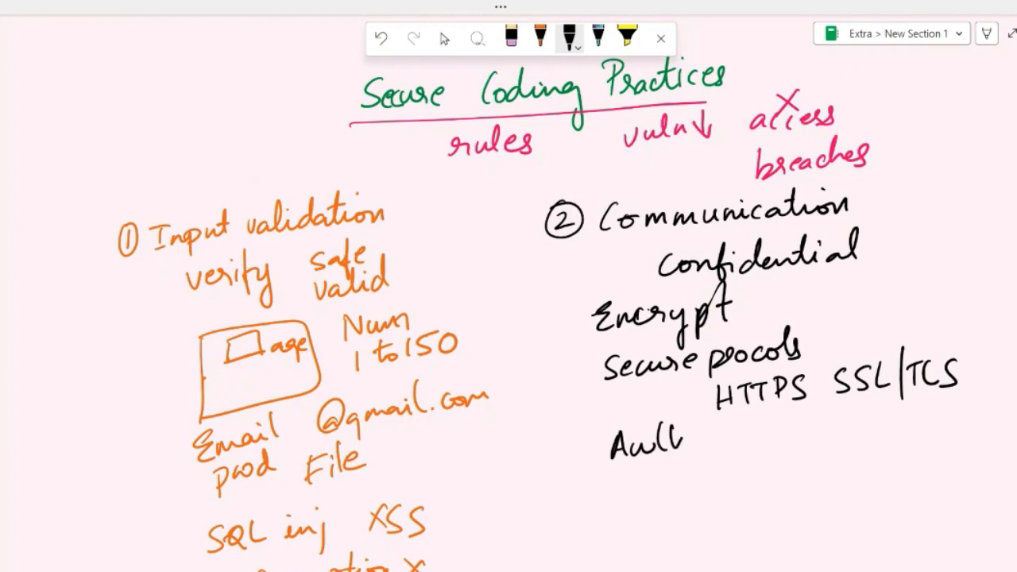
drag(683, 437, 838, 433)
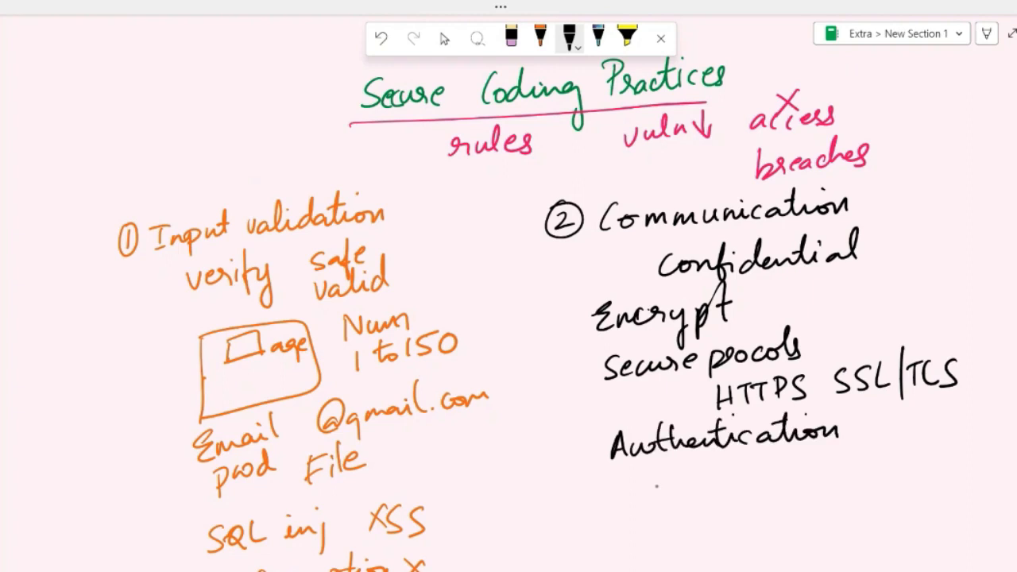
drag(651, 476, 787, 508)
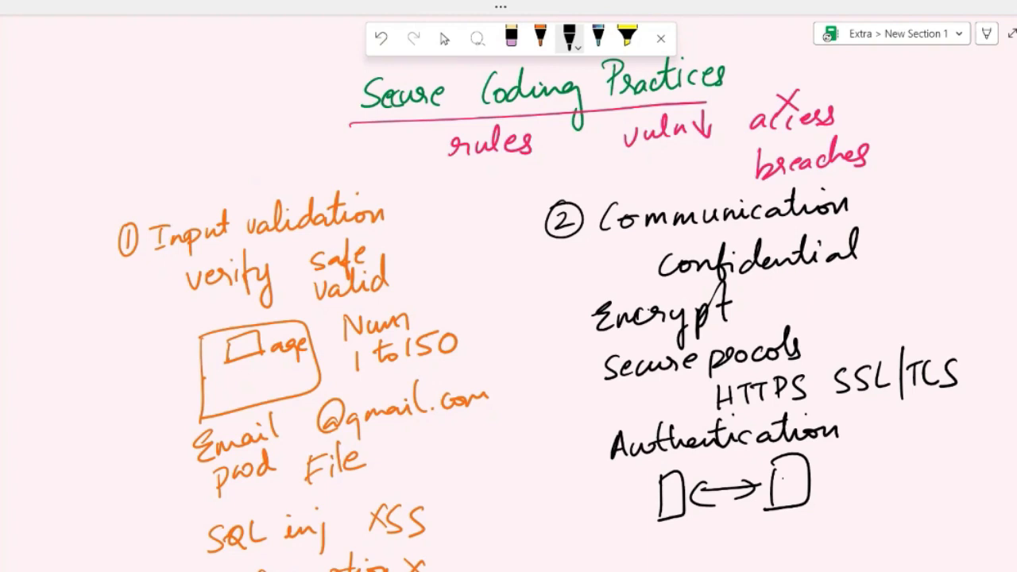
scroll(down, 3)
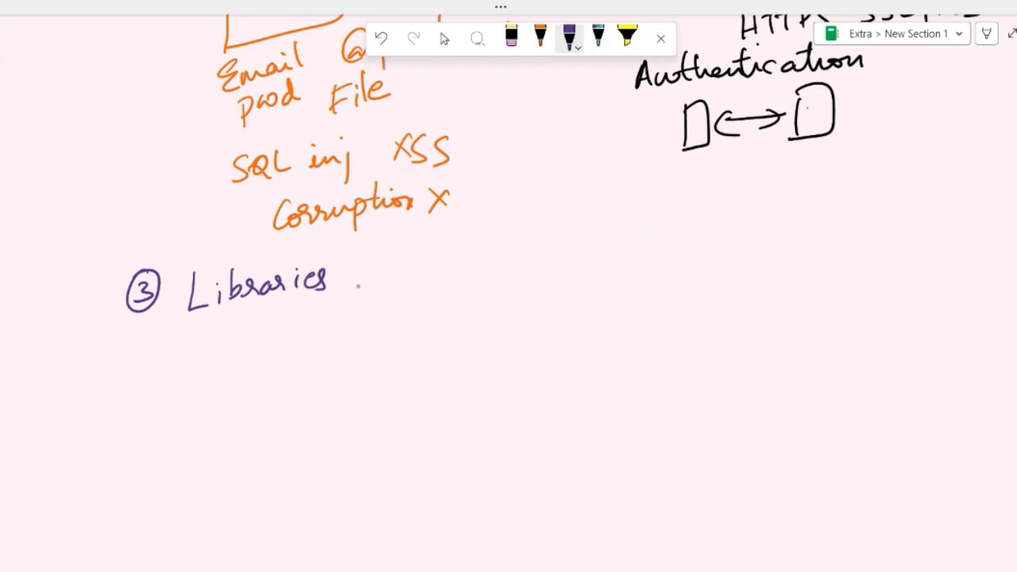
- Write purple 'Libraries & frameworks' for point 3 with 'well-known' beneath
drag(349, 282, 425, 282)
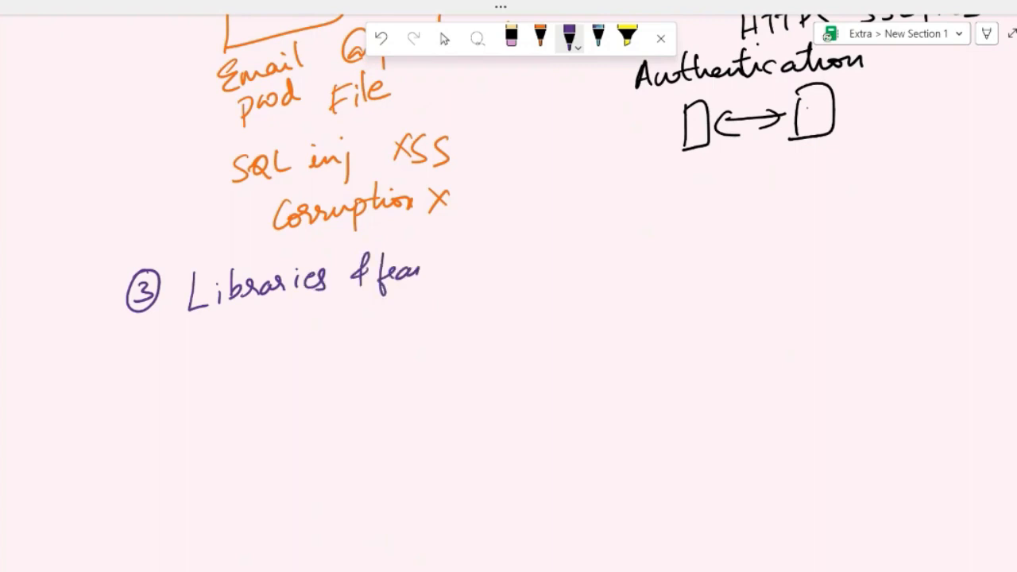
drag(425, 274, 373, 318)
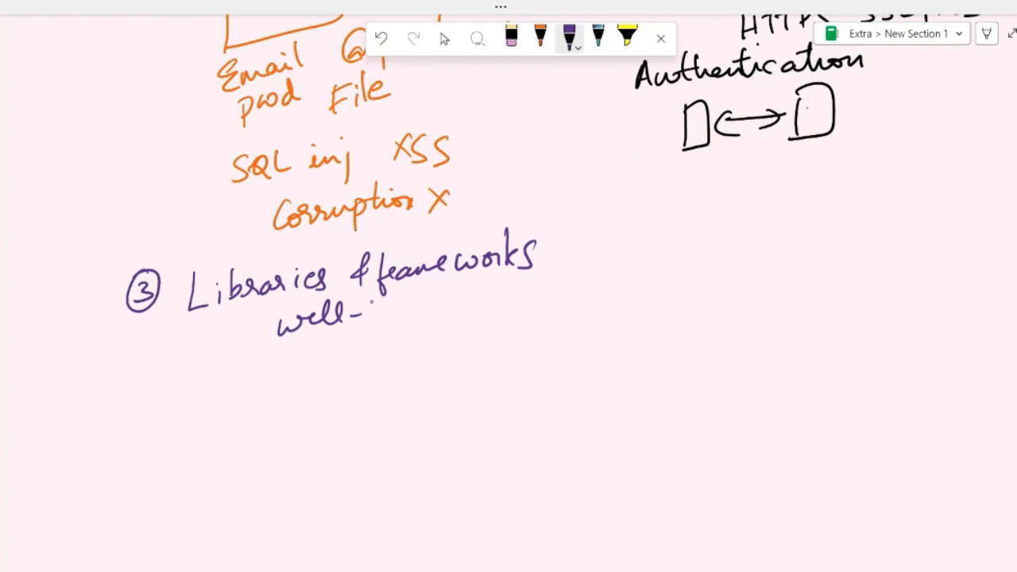
drag(374, 314, 445, 314)
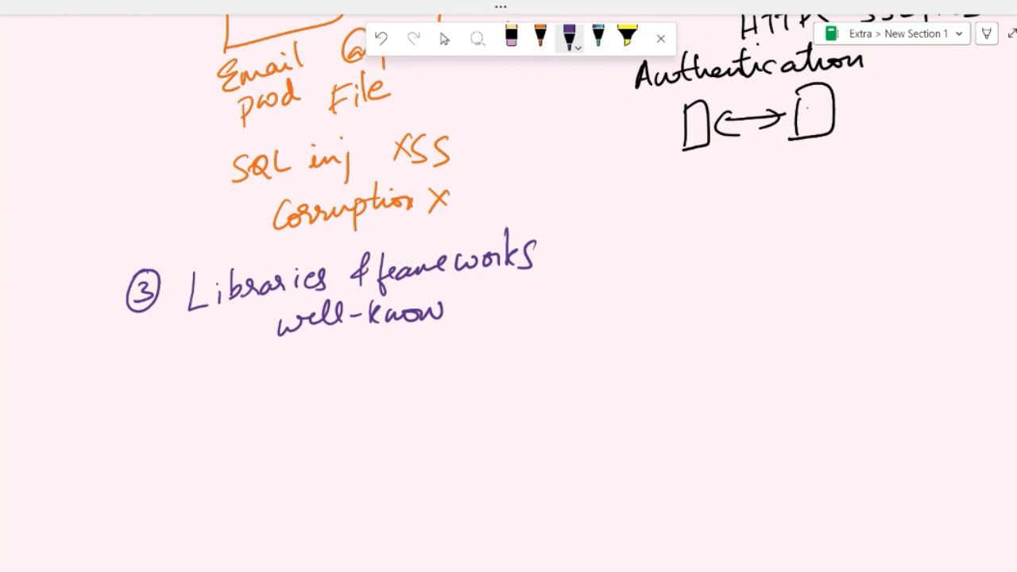
drag(612, 231, 771, 214)
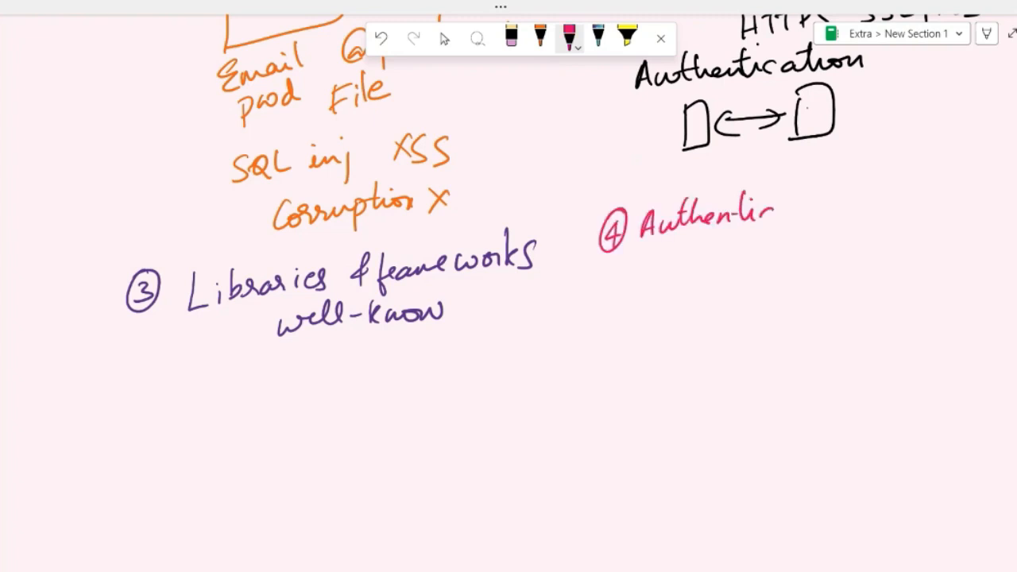
- Finish the pink 'Authentication & Authorization' heading, branching to 'verify identity' with an arrow
drag(763, 214, 846, 210)
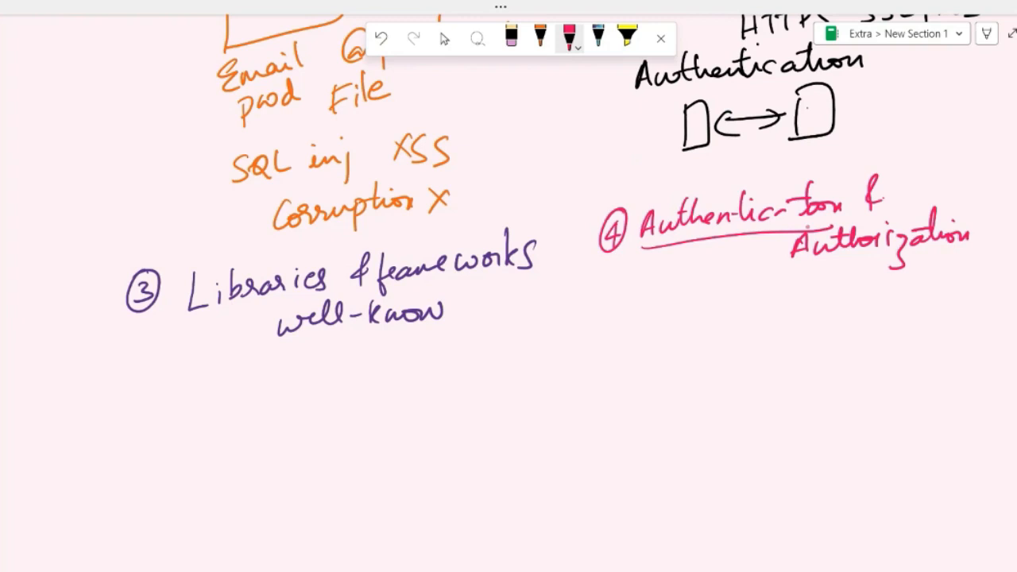
drag(715, 254, 651, 333)
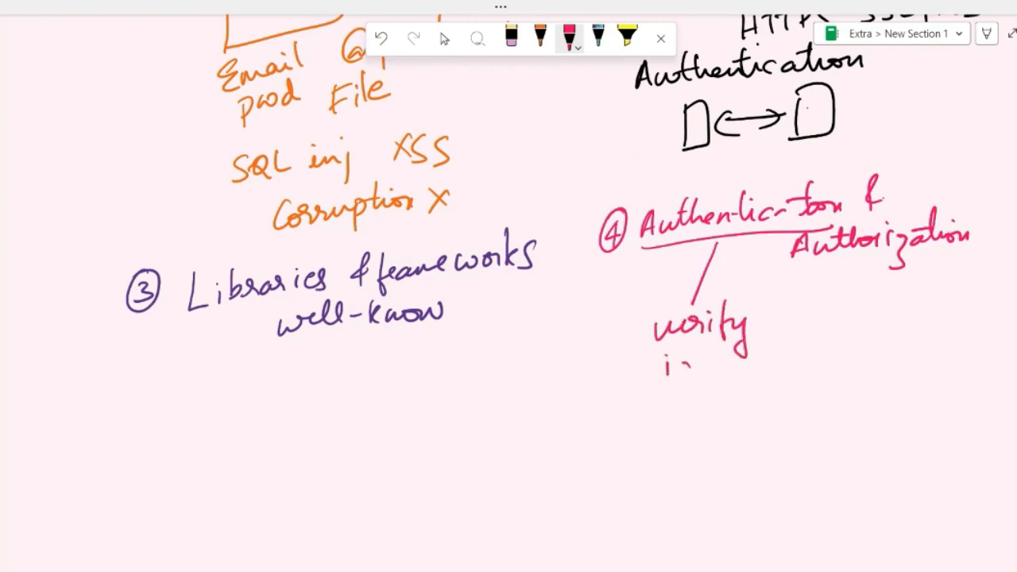
drag(663, 354, 779, 365)
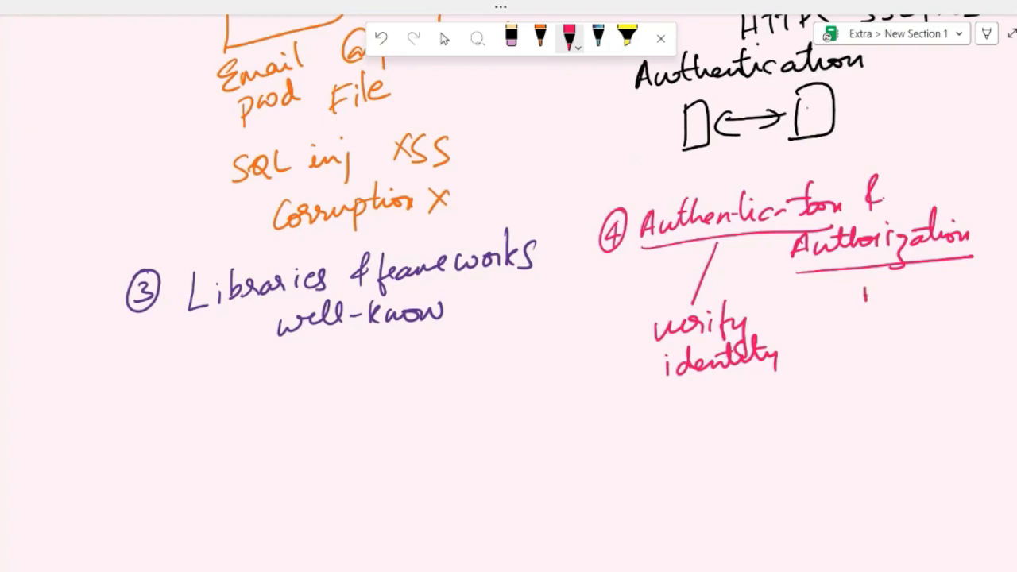
drag(866, 290, 866, 306)
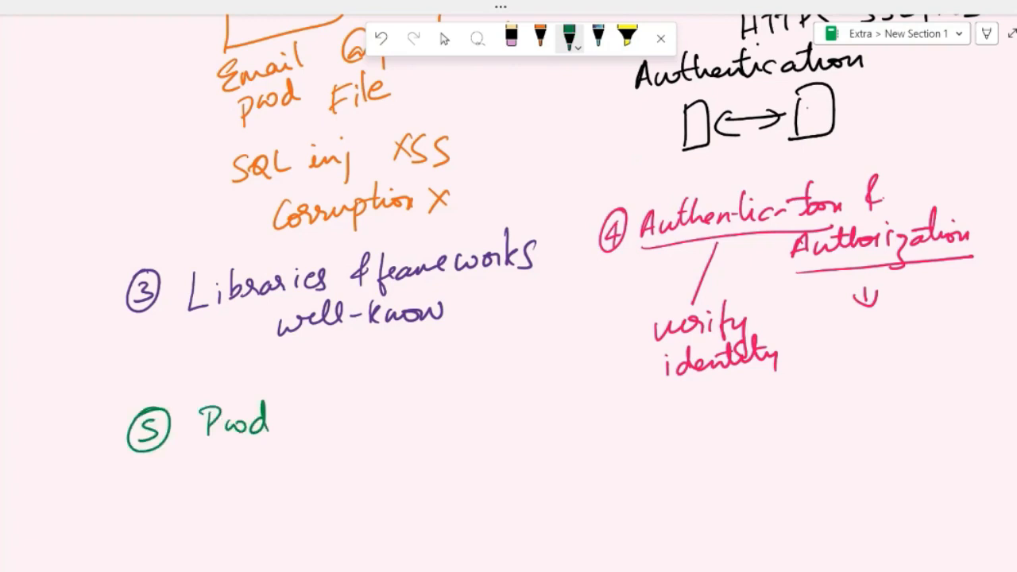
- Finish green 'Pwd storage' with 'encrypt/hashed' and 'salt' notes, then scroll down
click(295, 426)
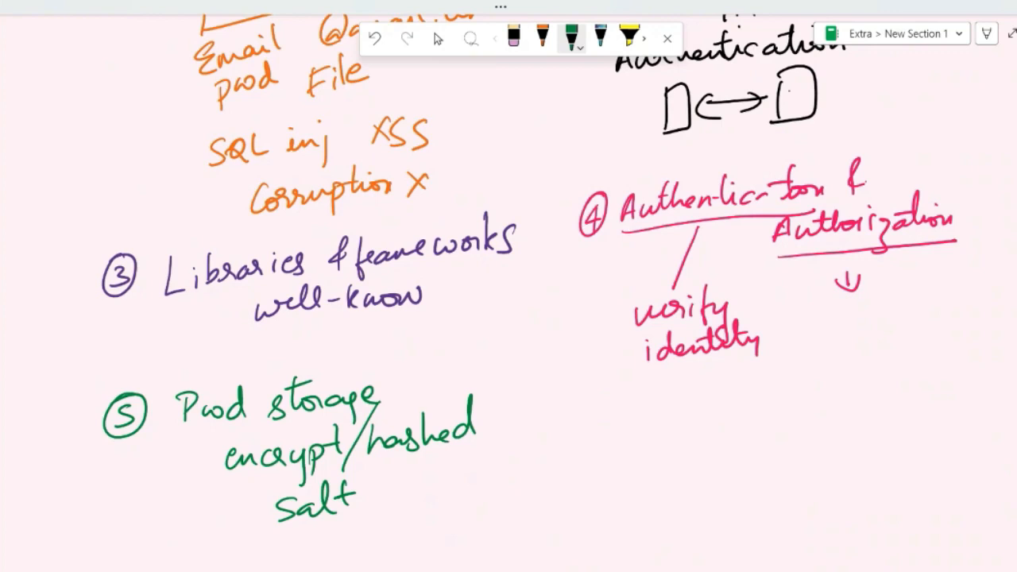
scroll(down, 3)
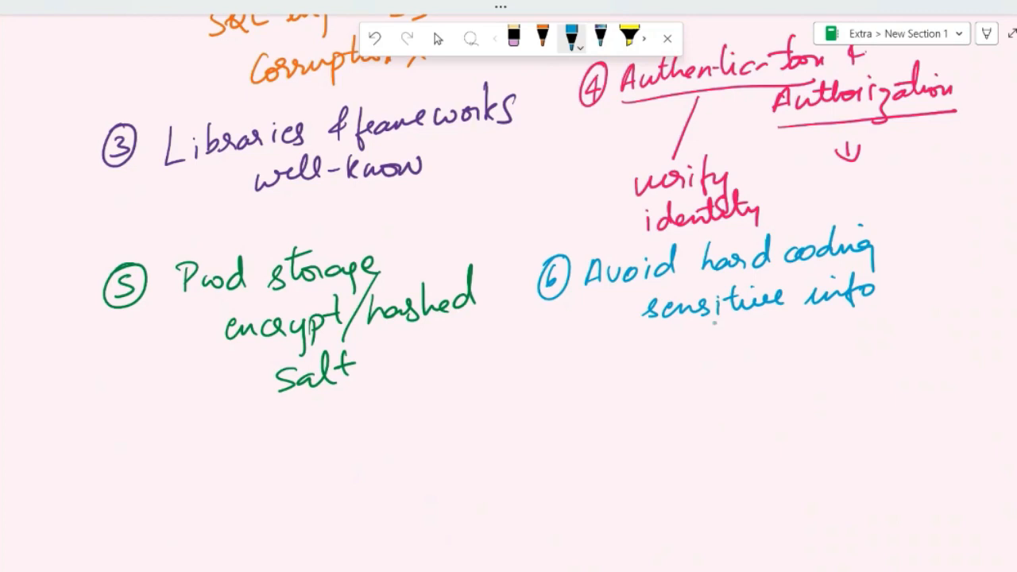
- Underline 'sensitive info' and list 'pwds' and 'API keys' under point 6
drag(646, 324, 850, 318)
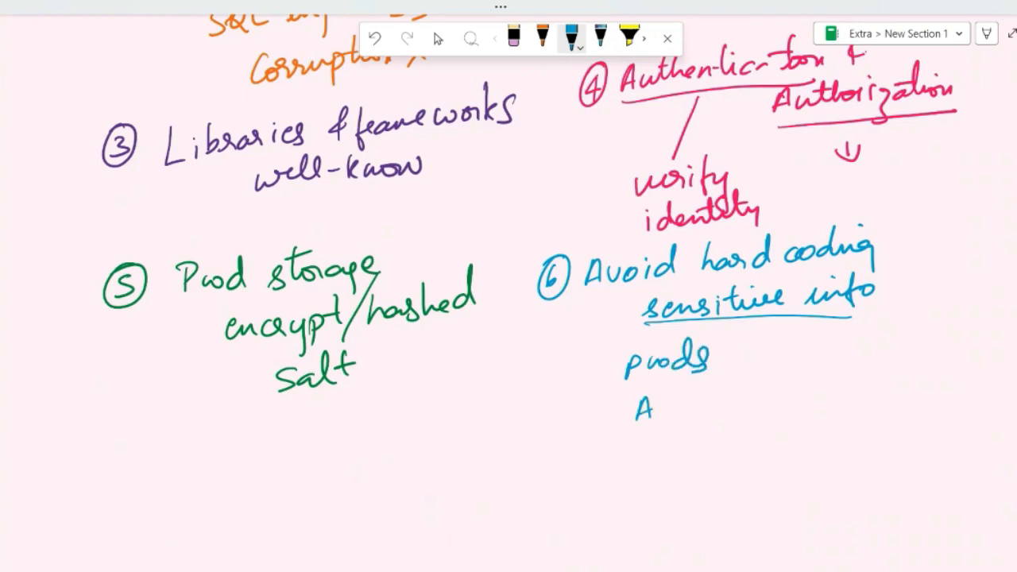
drag(659, 405, 779, 405)
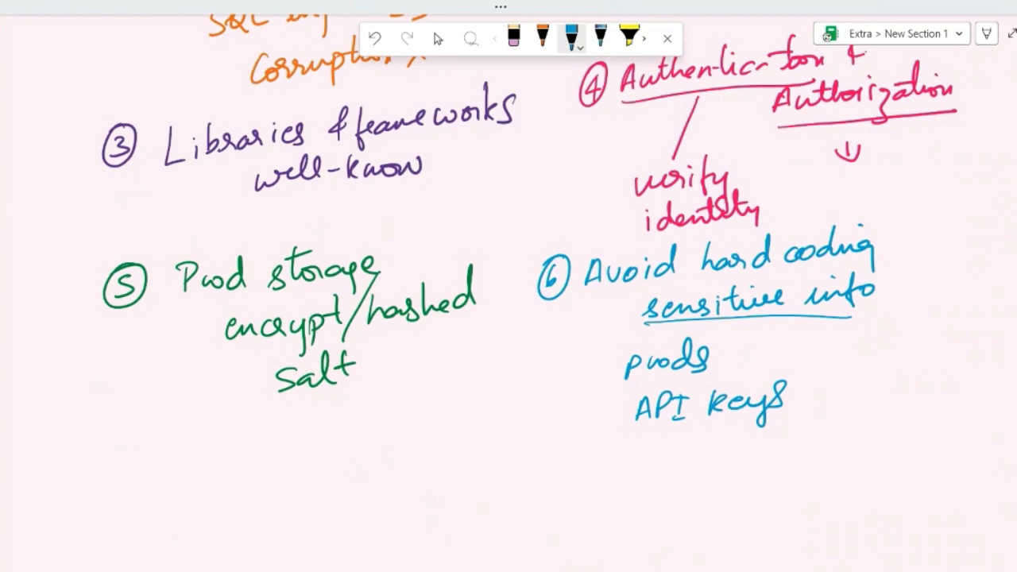
scroll(down, 3)
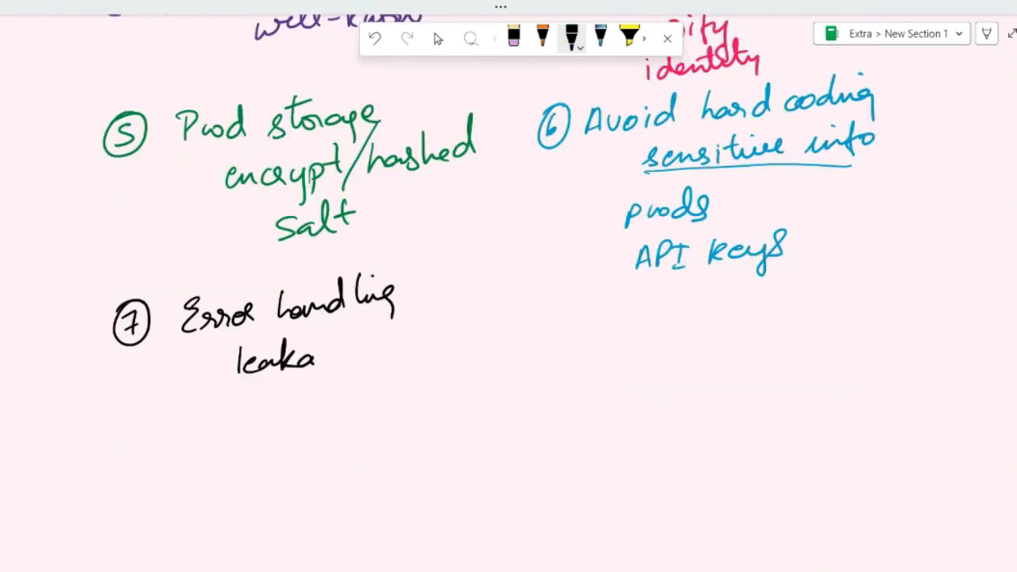
- Write 'leakage' under 'Error handling' and add a circled 'logfile' note
drag(318, 357, 358, 350)
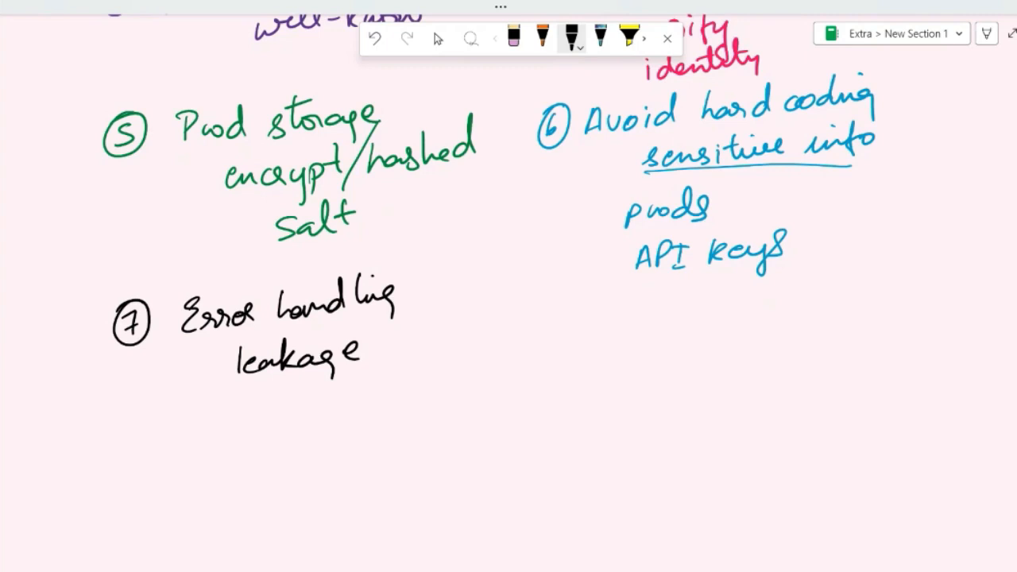
drag(254, 413, 370, 413)
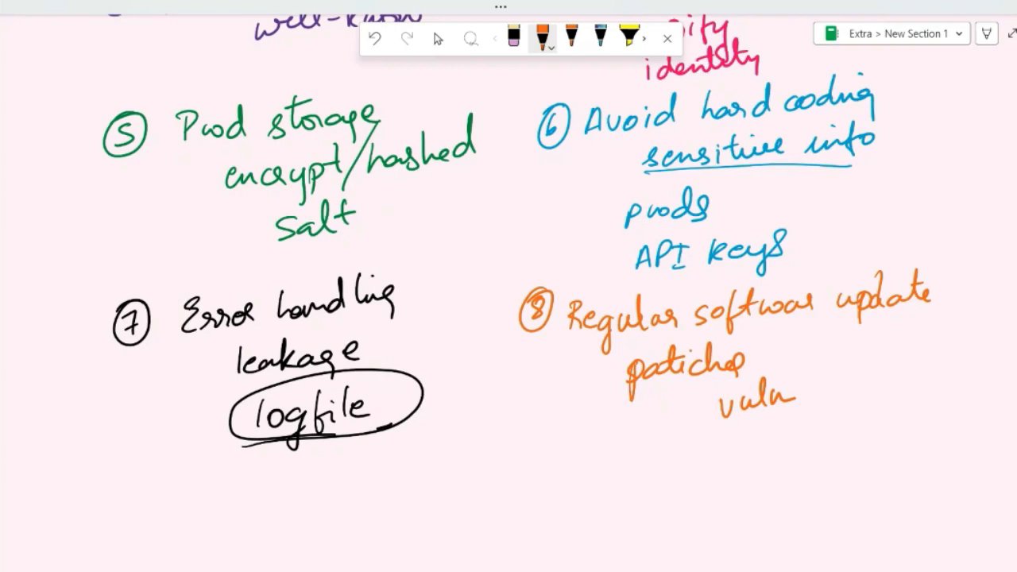
- Scroll down the page below practice 8
scroll(down, 3)
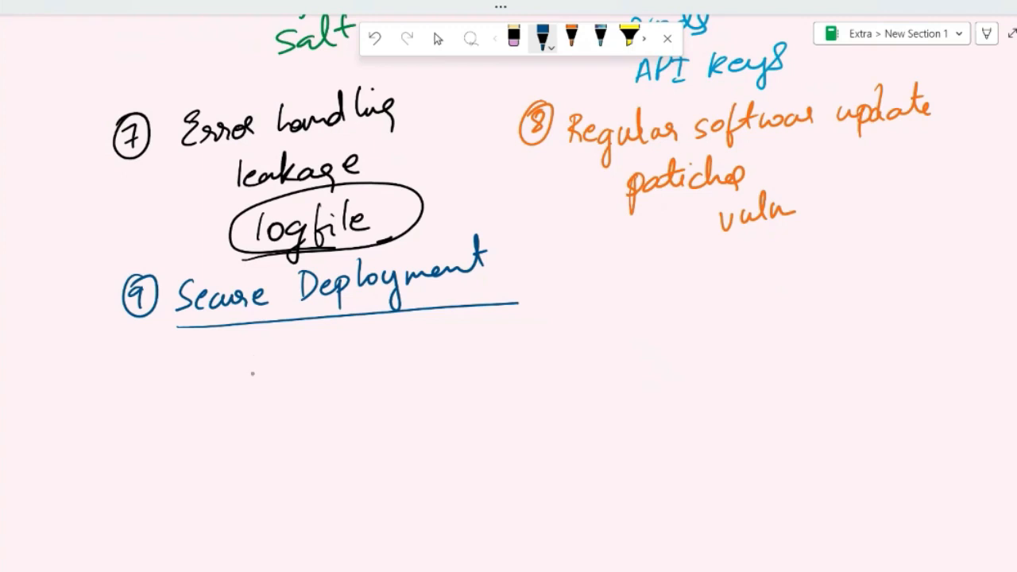
- Note 'attack surface ↓' under Secure Deployment and begin practice 10's heading
drag(250, 365, 517, 354)
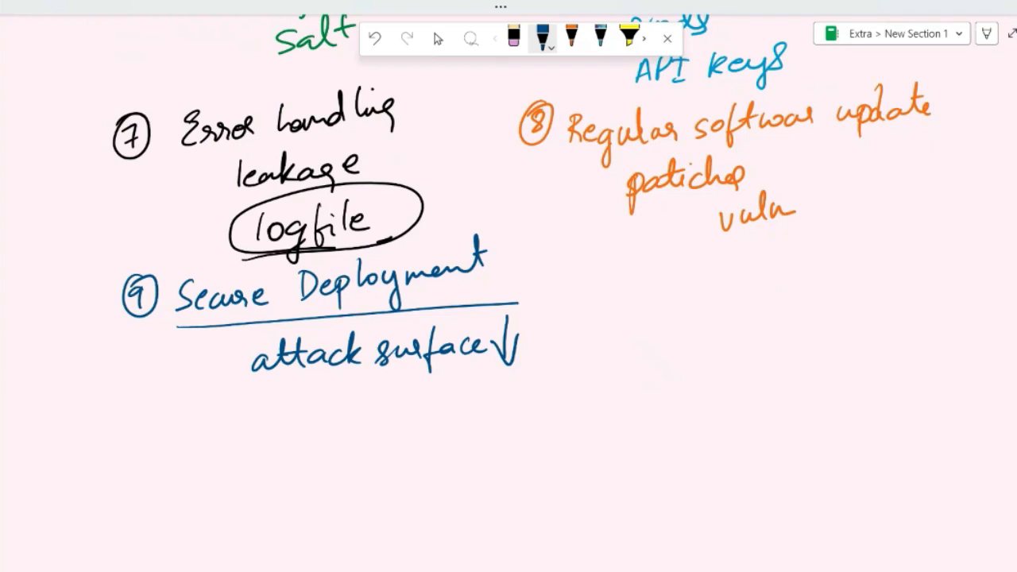
drag(572, 278, 889, 278)
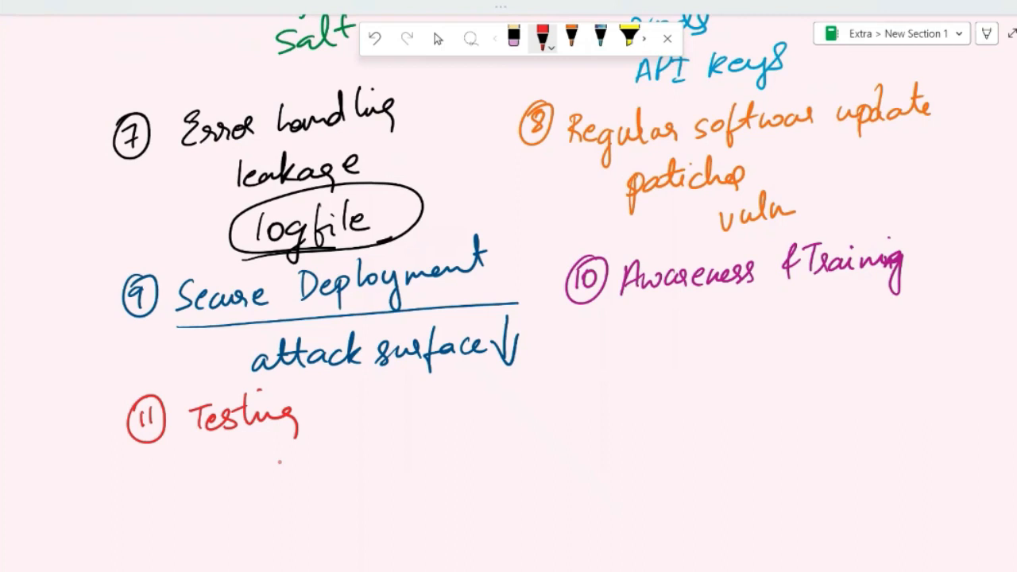
- Start the red note 'pentest' beneath practice 11, Testing
drag(270, 457, 373, 457)
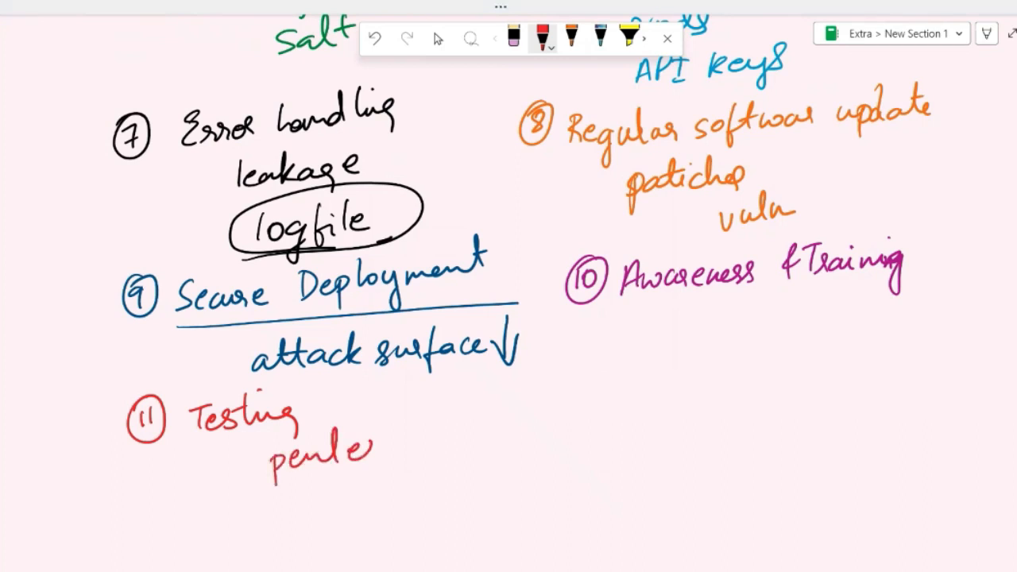